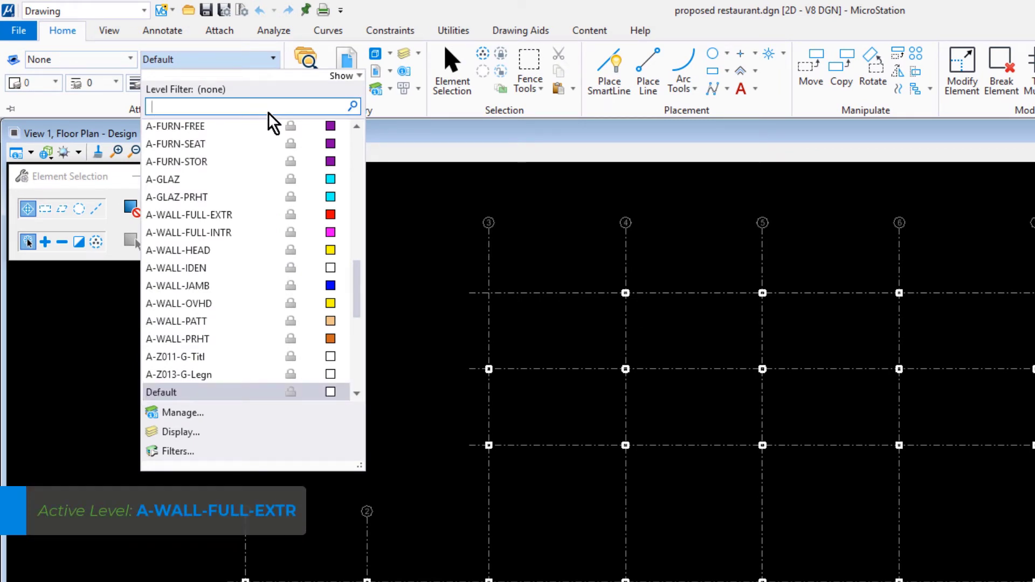
# - Filter the Active Level list to levels containing 'wall'
pyautogui.write('wall')
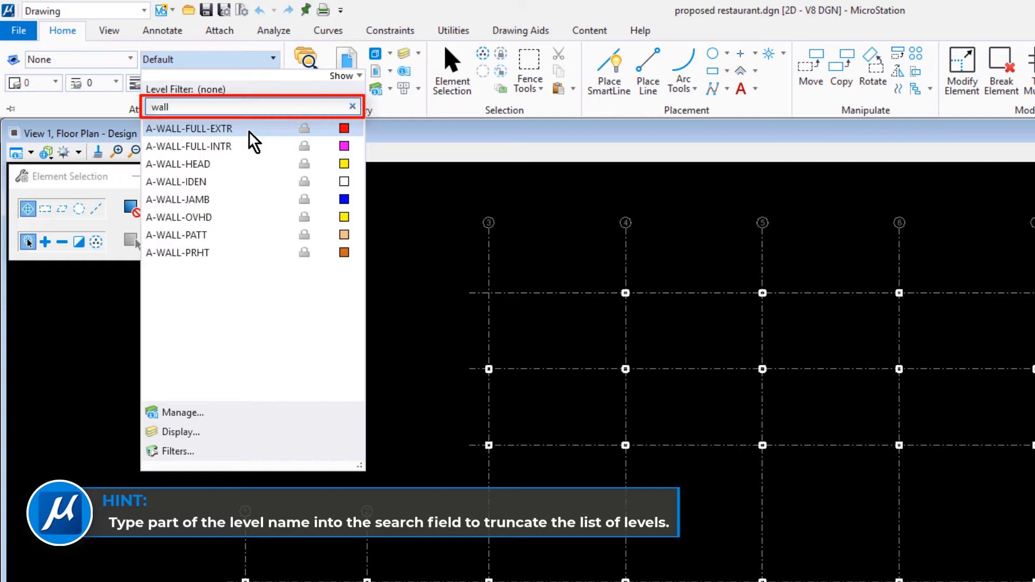
# - Set A-WALL-FULL-EXTR as the active level
pyautogui.click(189, 128)
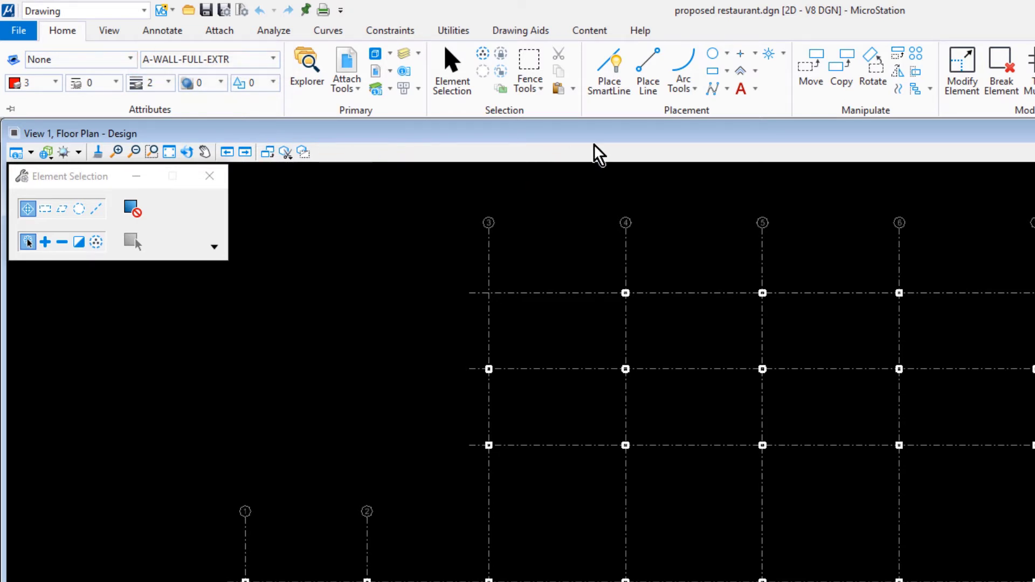
pyautogui.moveTo(608, 72)
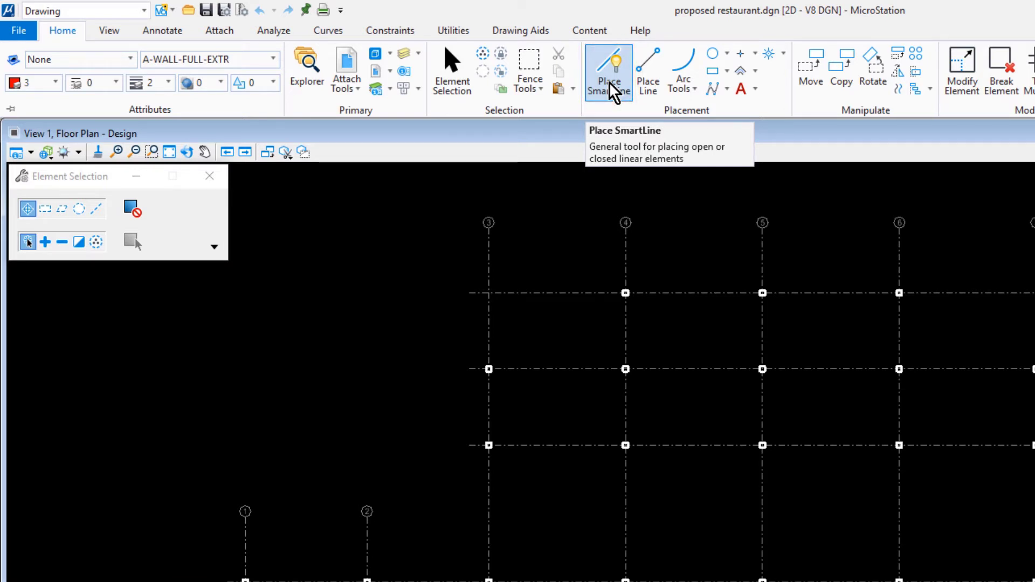
# - Start Place SmartLine with Lines segments, Sharp vertices and Join Elements kept on
pyautogui.click(607, 71)
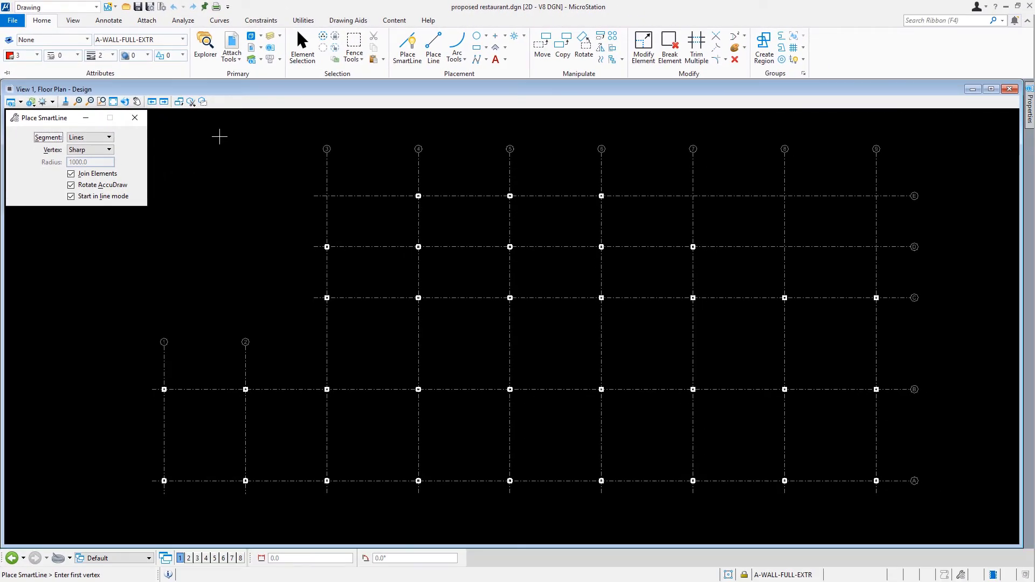
# - Zoom in on the bottom-left grid A/1 intersection to begin the wall there
pyautogui.click(164, 481)
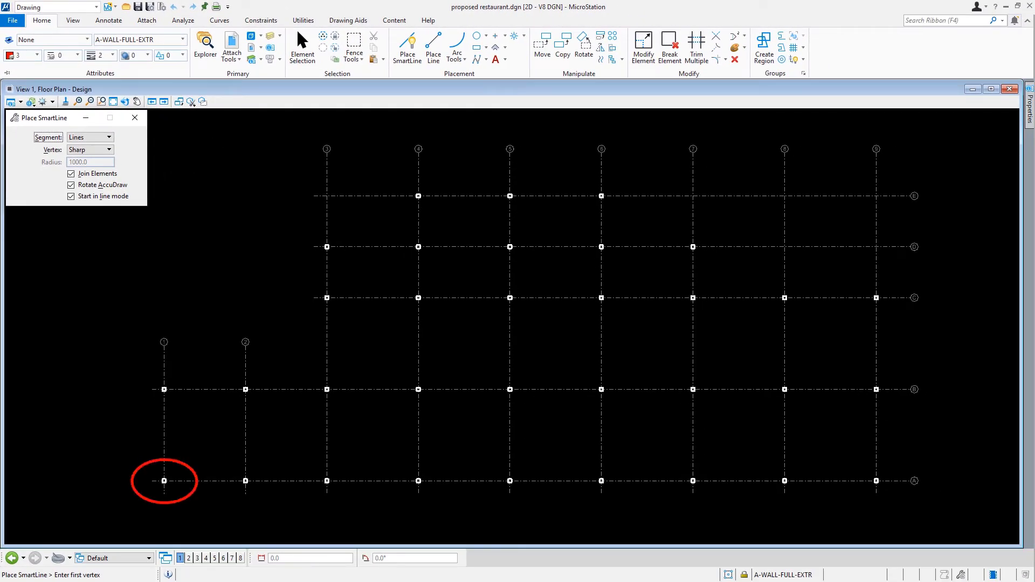
pyautogui.moveTo(103, 500)
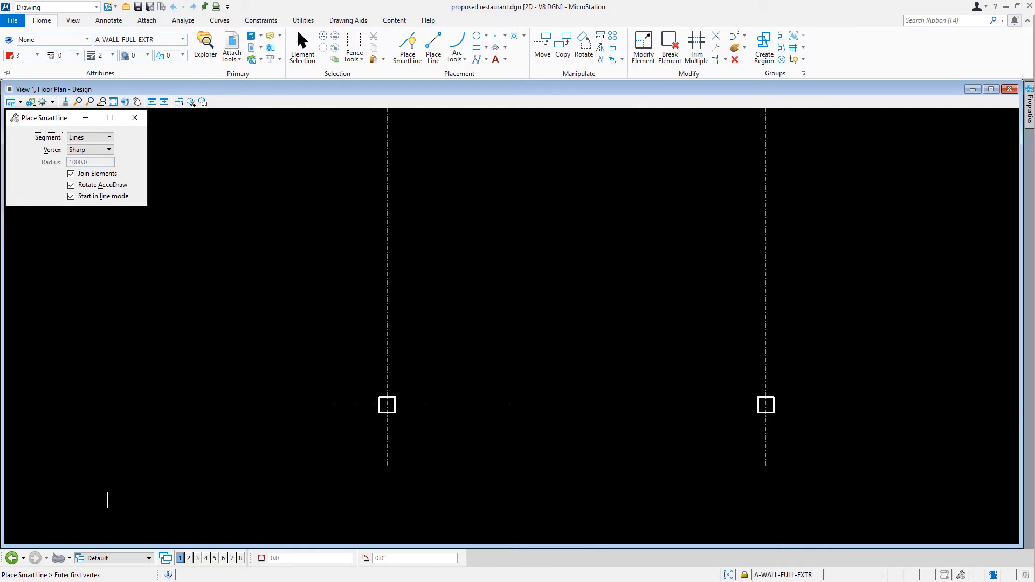
pyautogui.moveTo(386, 404)
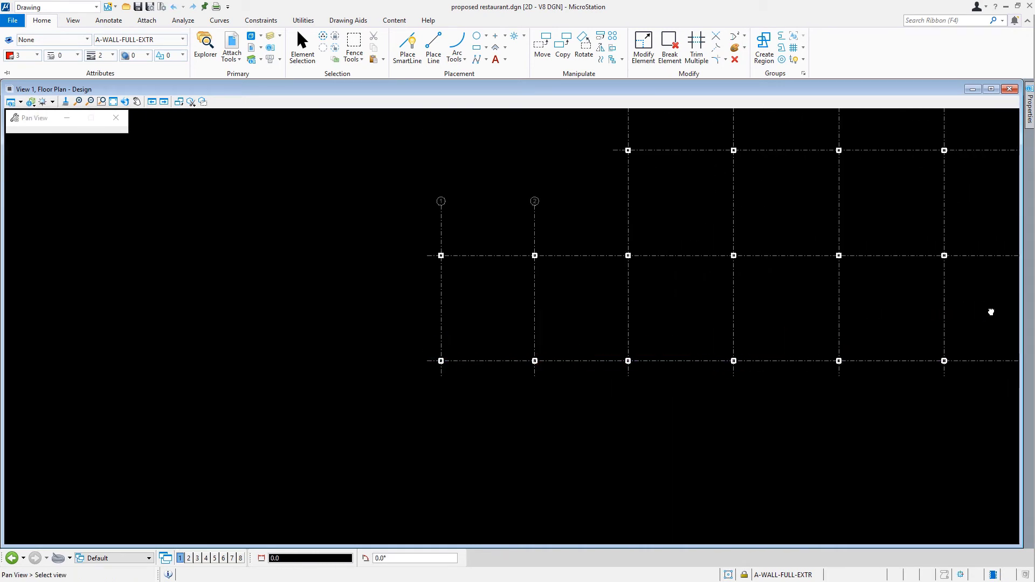
# - Run the wall along grid A, ending at the last column intersection
pyautogui.click(408, 47)
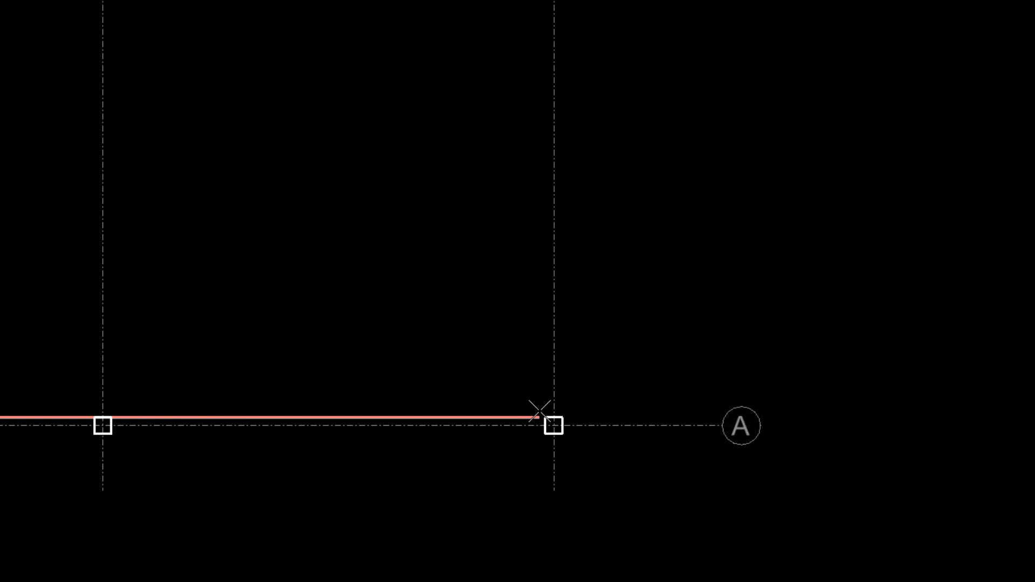
pyautogui.click(611, 423)
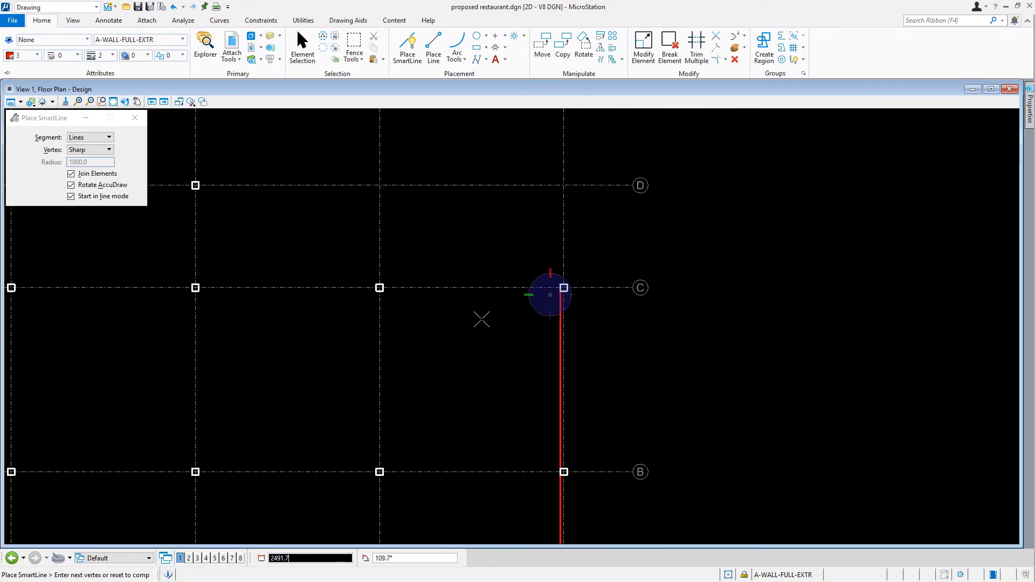
# - Place the corner where the column meets grid C, then draw 5485 leftward along grid C
pyautogui.click(137, 101)
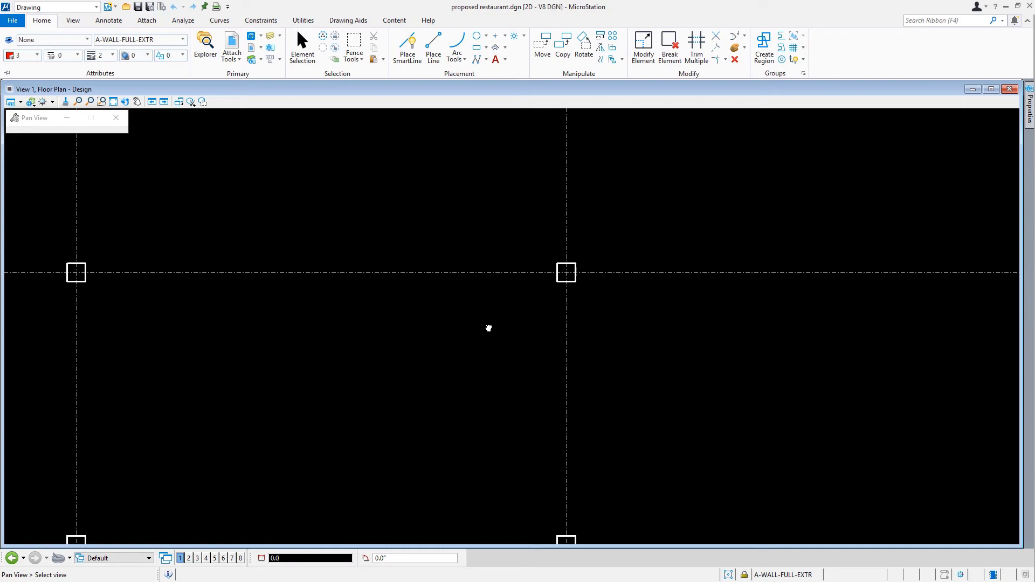
pyautogui.click(407, 48)
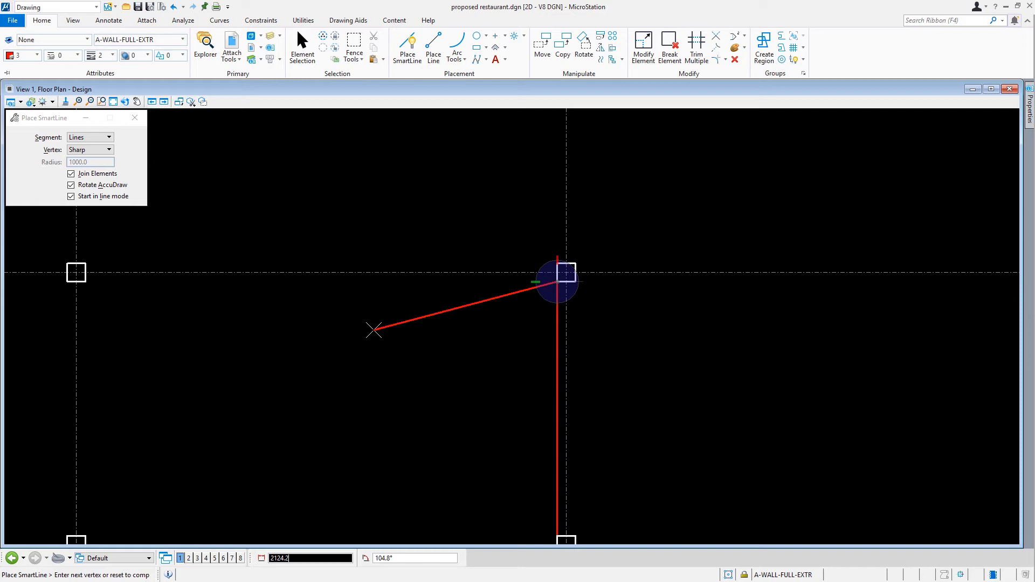
pyautogui.moveTo(322, 379)
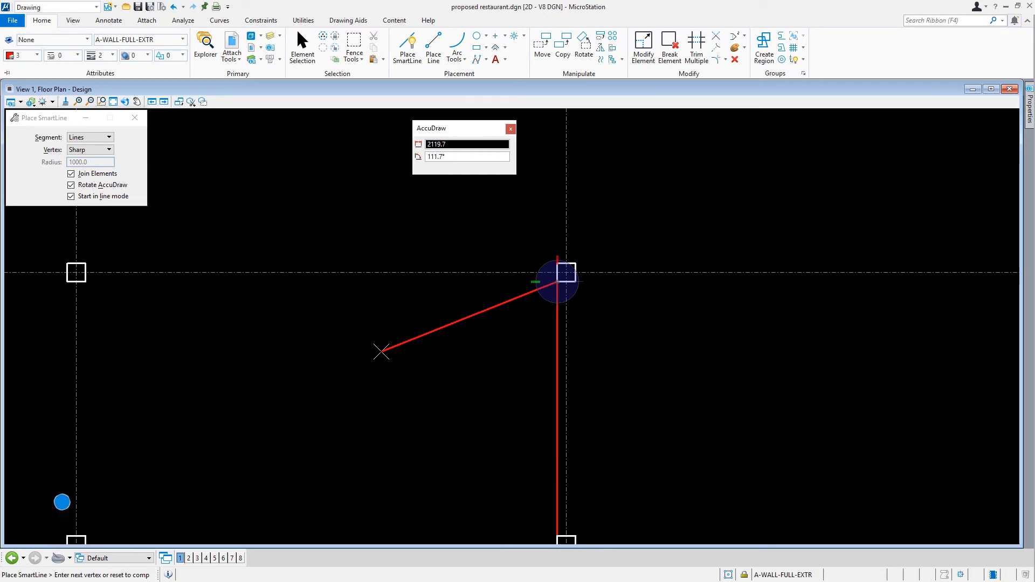
pyautogui.moveTo(384, 349)
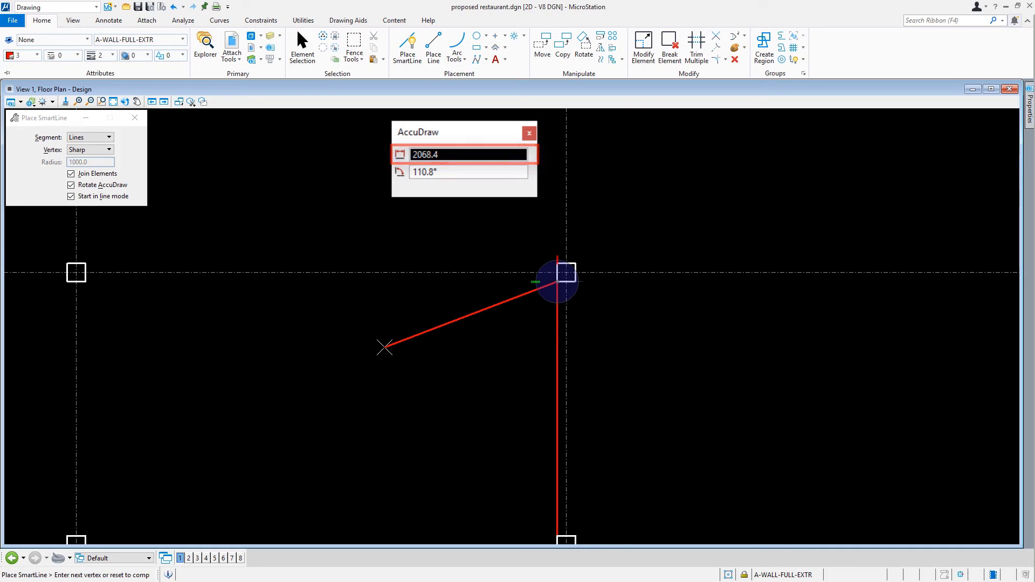
pyautogui.write('5485')
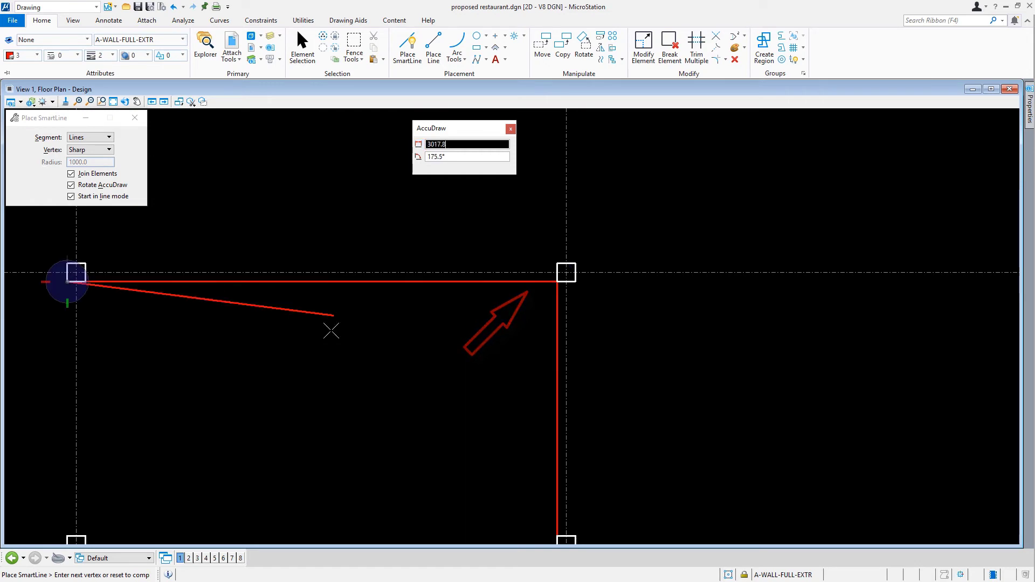
pyautogui.moveTo(275, 416)
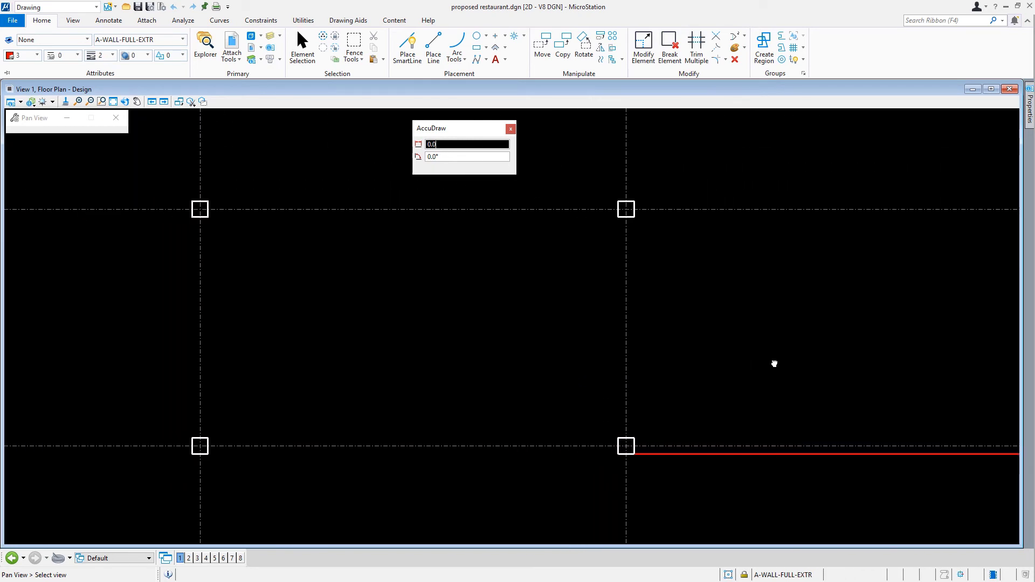
# - Draw the wall 3048 straight up at 90 degrees to the next grid intersection
pyautogui.click(617, 445)
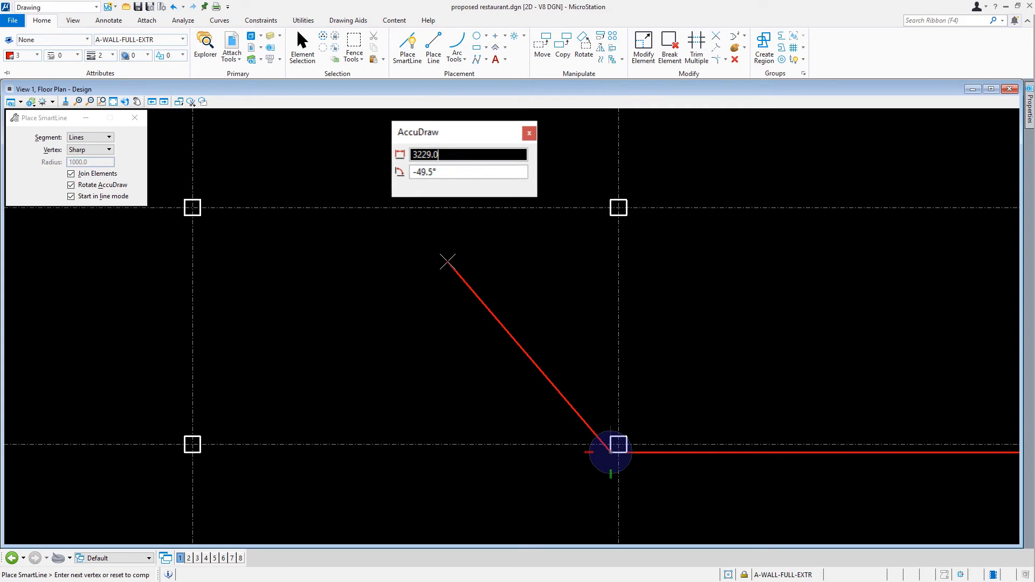
pyautogui.write('3048')
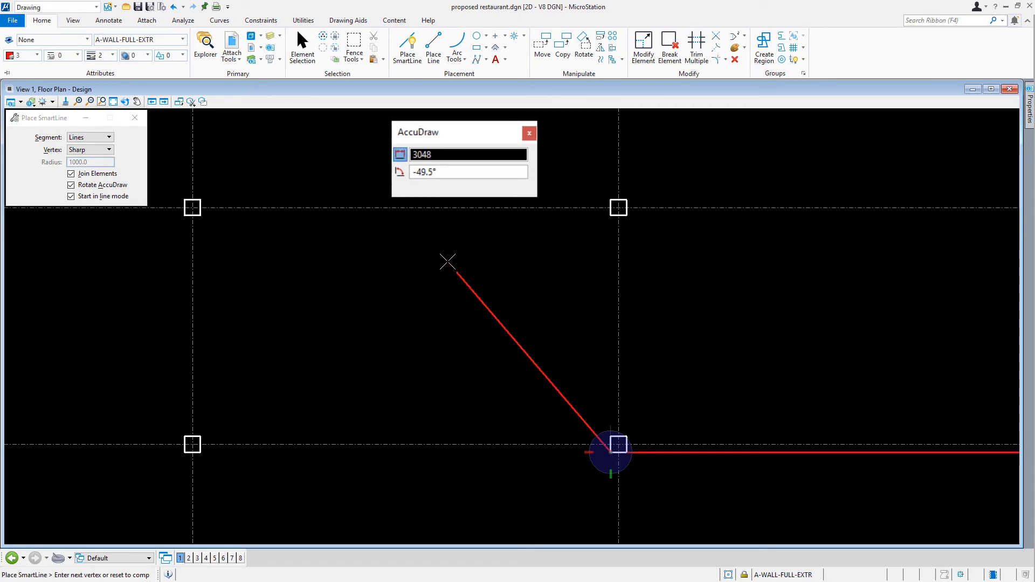
pyautogui.press('Tab')
pyautogui.write('90')
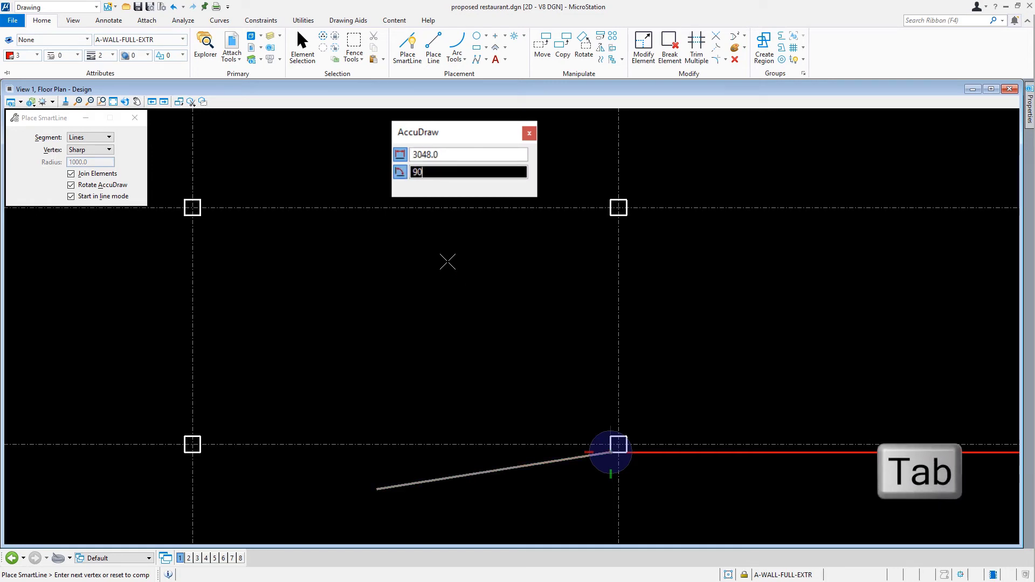
pyautogui.press('Tab')
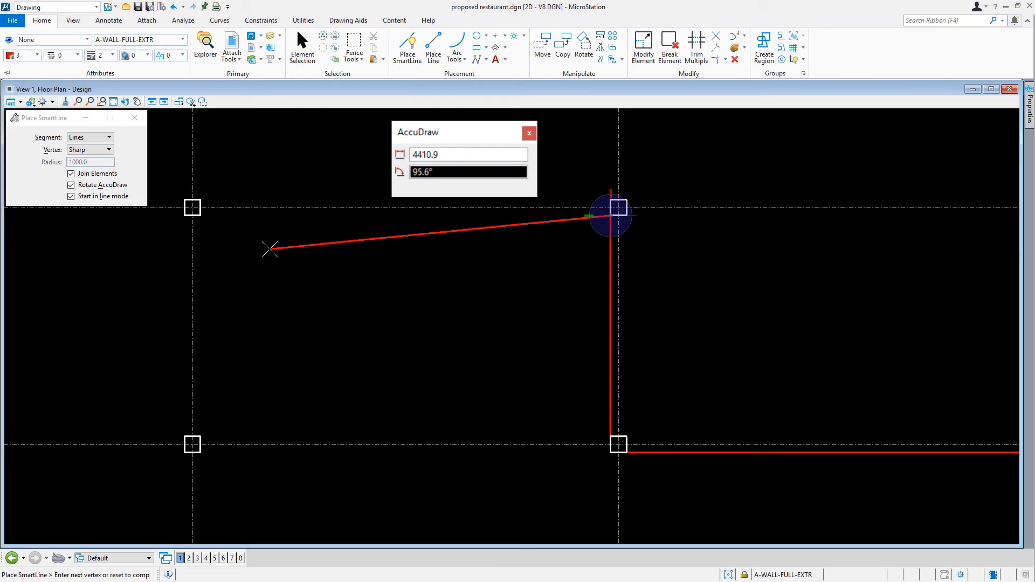
# - Accept the vertex and carry the wall on around the grid to close the outline at grid E
pyautogui.press('enter')
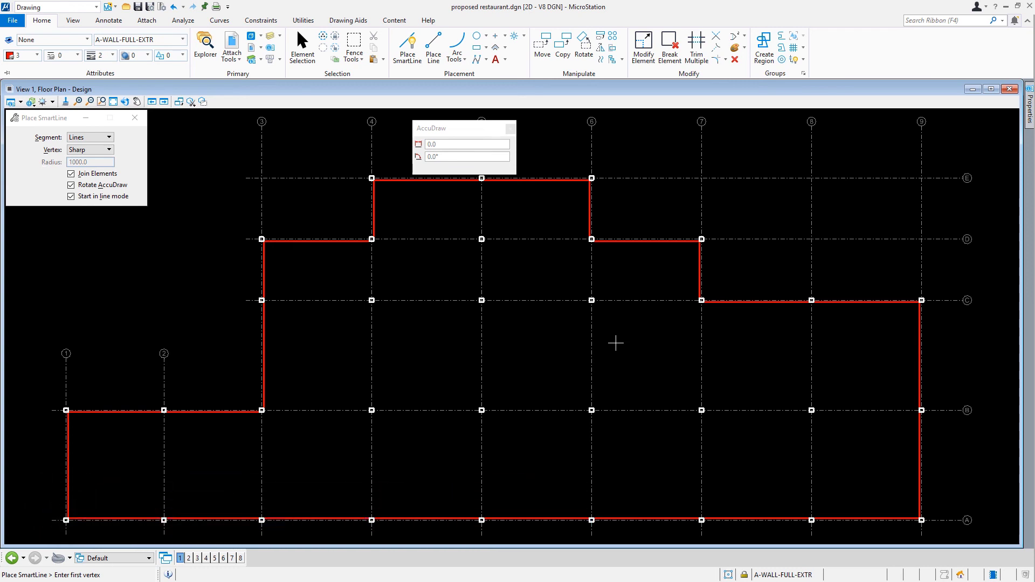
pyautogui.moveTo(615, 343)
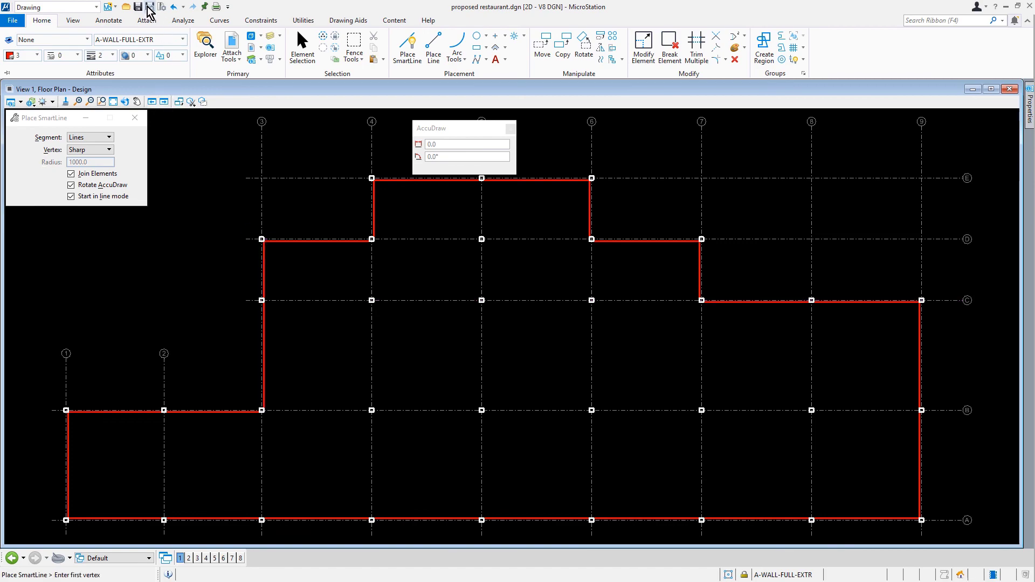
# - Save the drawing settings with the closed exterior wall outline complete
pyautogui.click(137, 7)
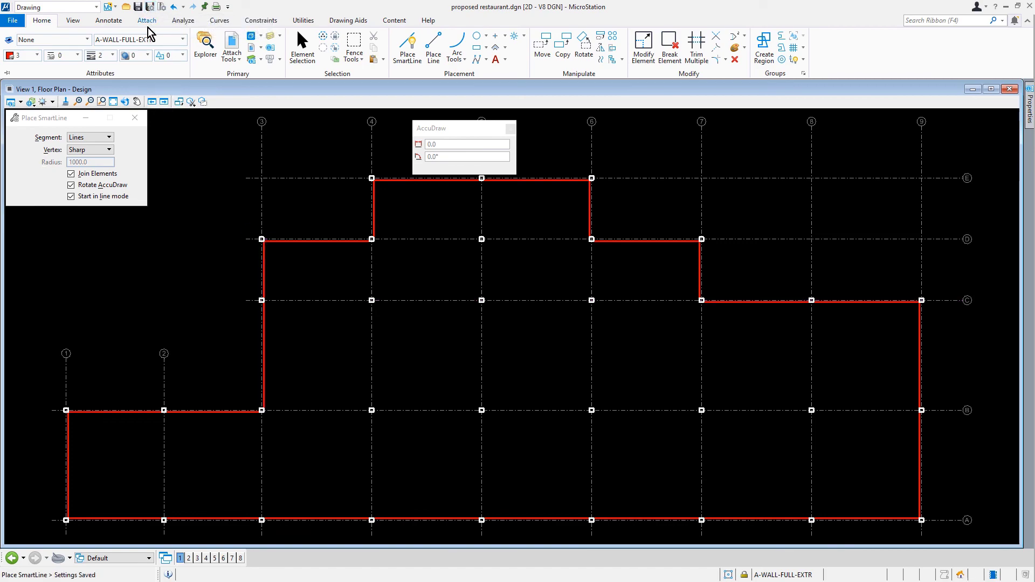